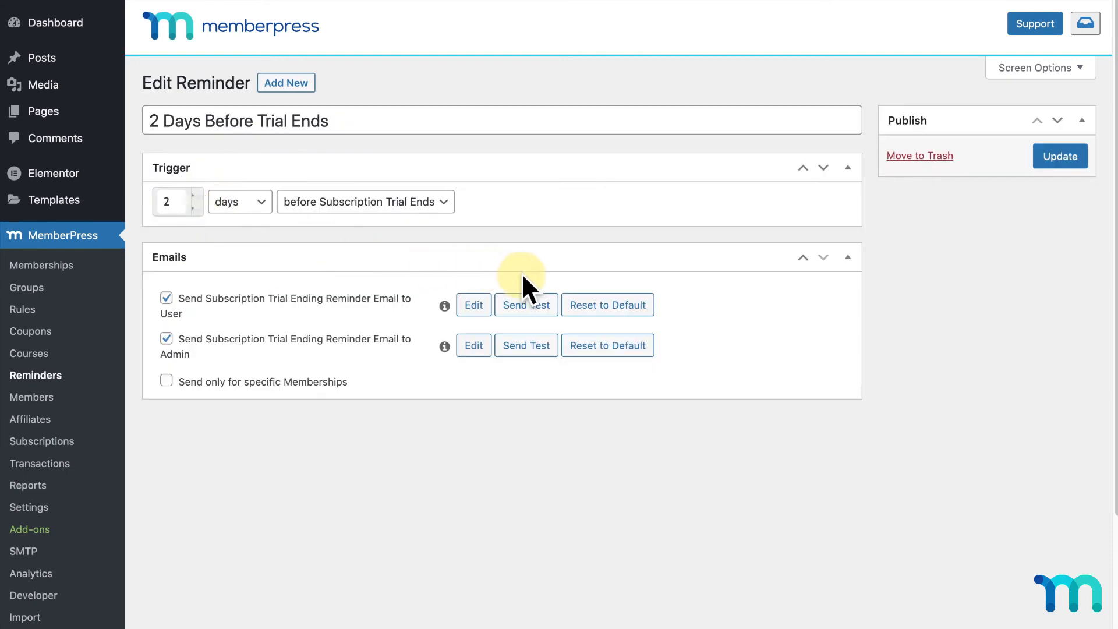
Step: Send a test of the Subscription Trial Ending Reminder email to the user
{"action": "left_click", "coordinate": [526, 304]}
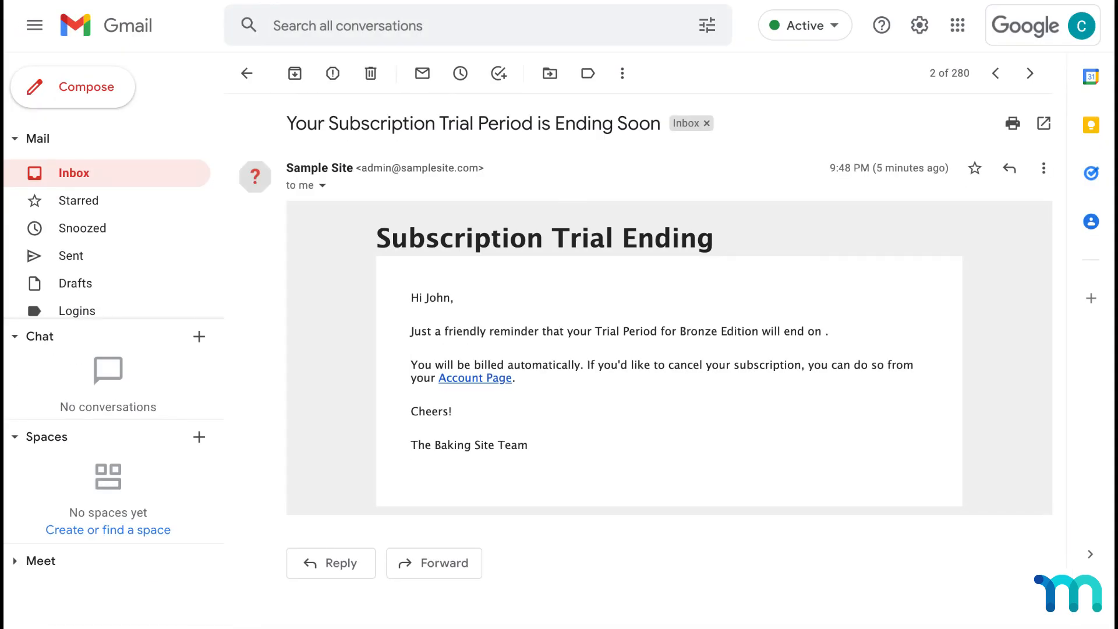